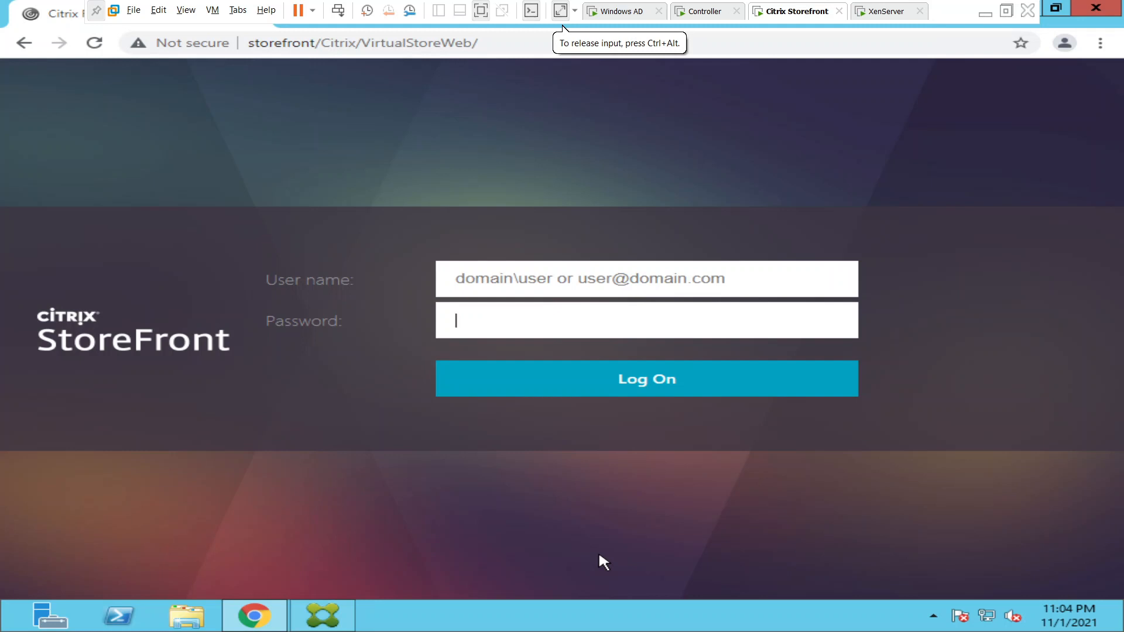
mouse_move(602, 561)
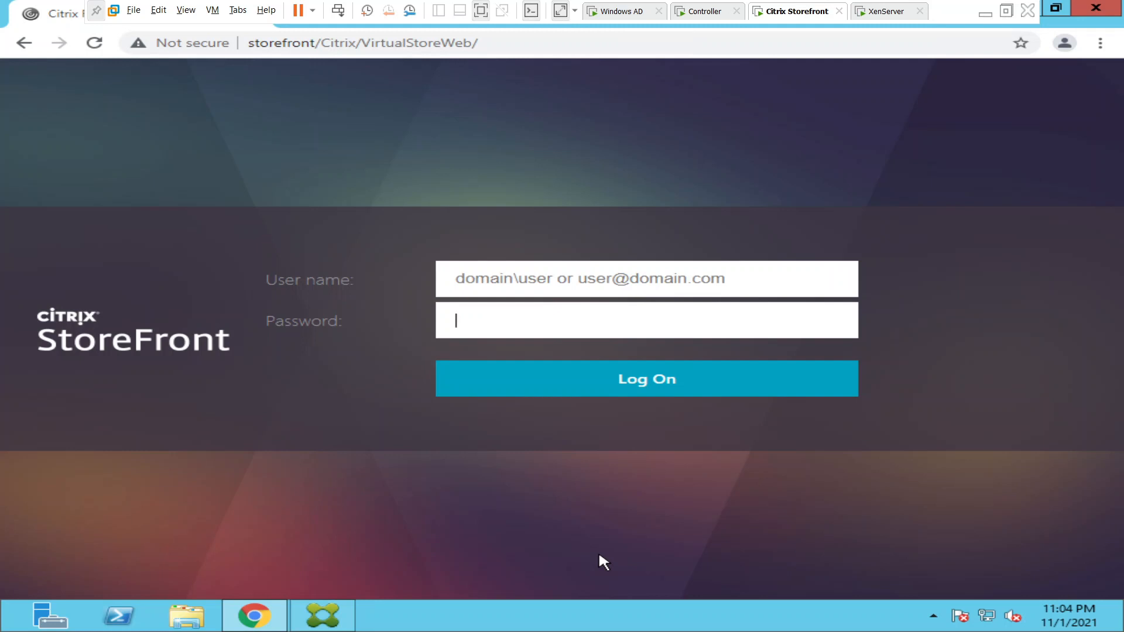
mouse_move(701, 450)
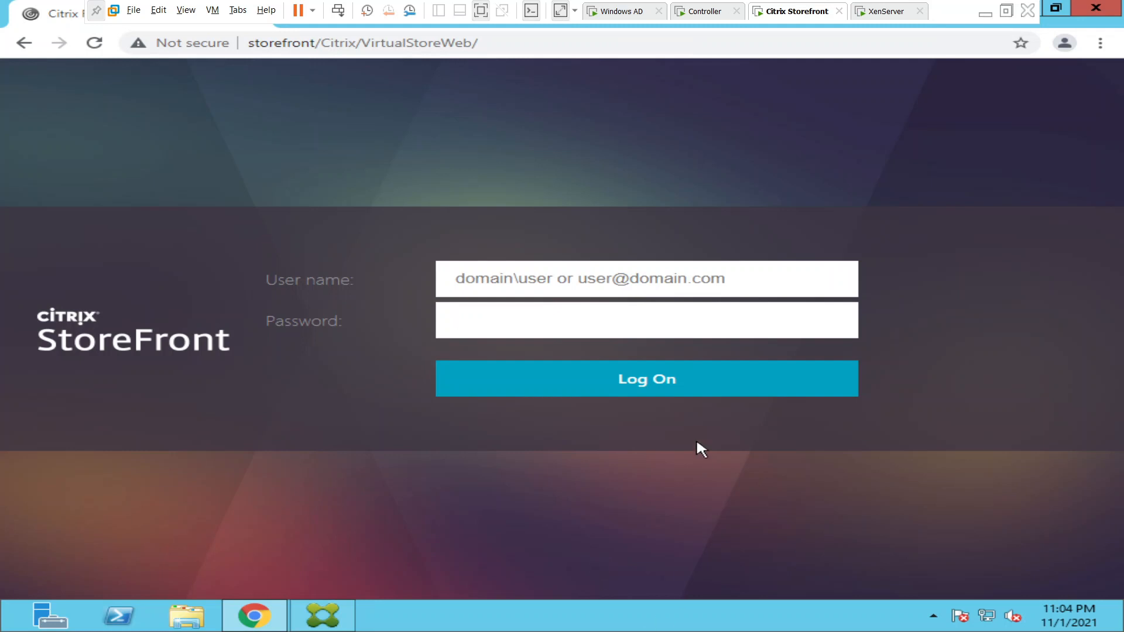
mouse_move(402, 206)
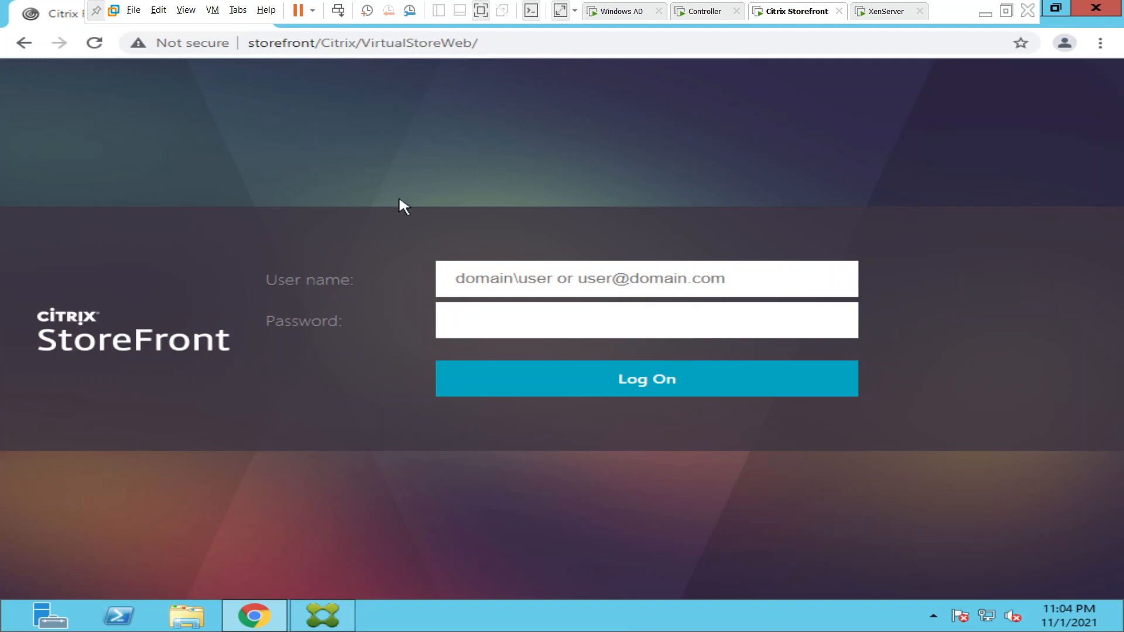
mouse_move(421, 294)
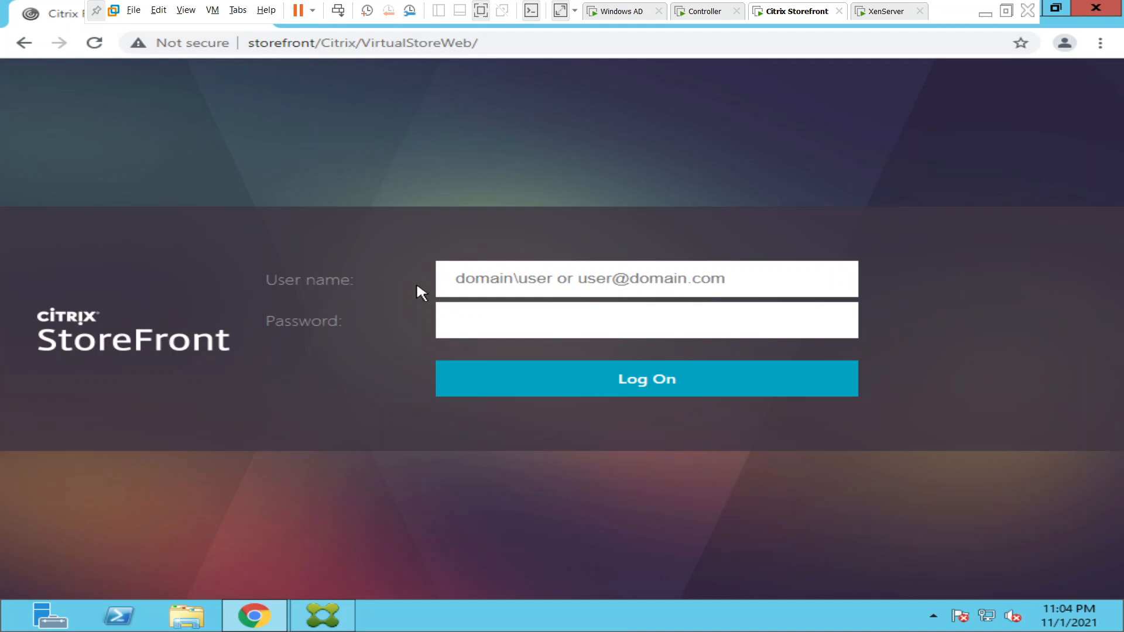
mouse_move(312, 237)
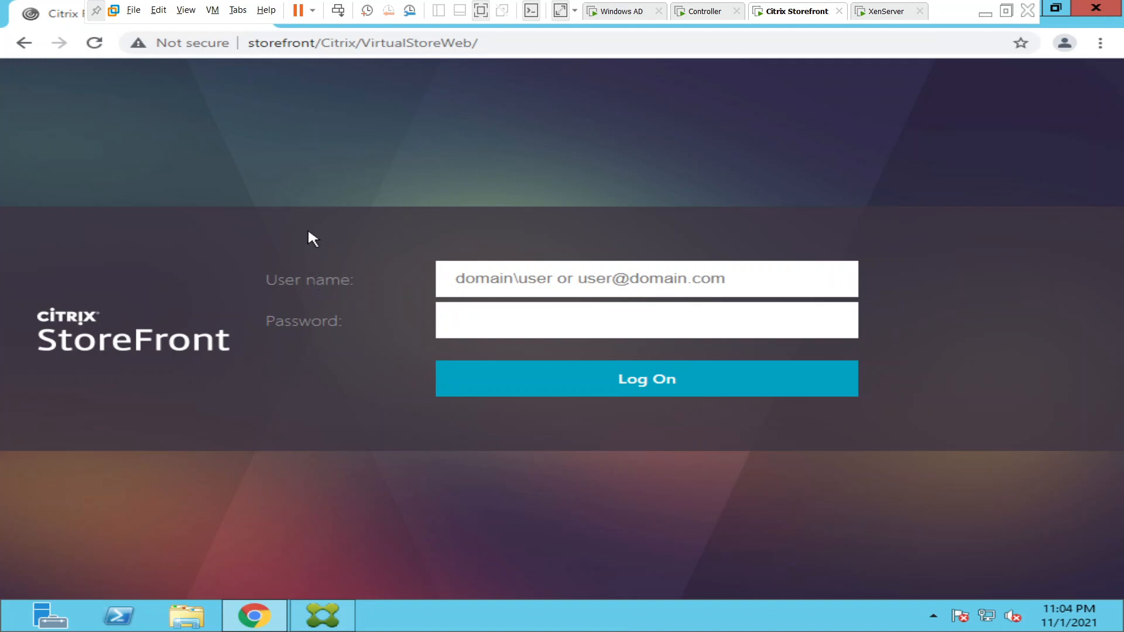
- Enter naresh.com\administrator as the user name and select its naresh.com domain part
left_click(645, 320)
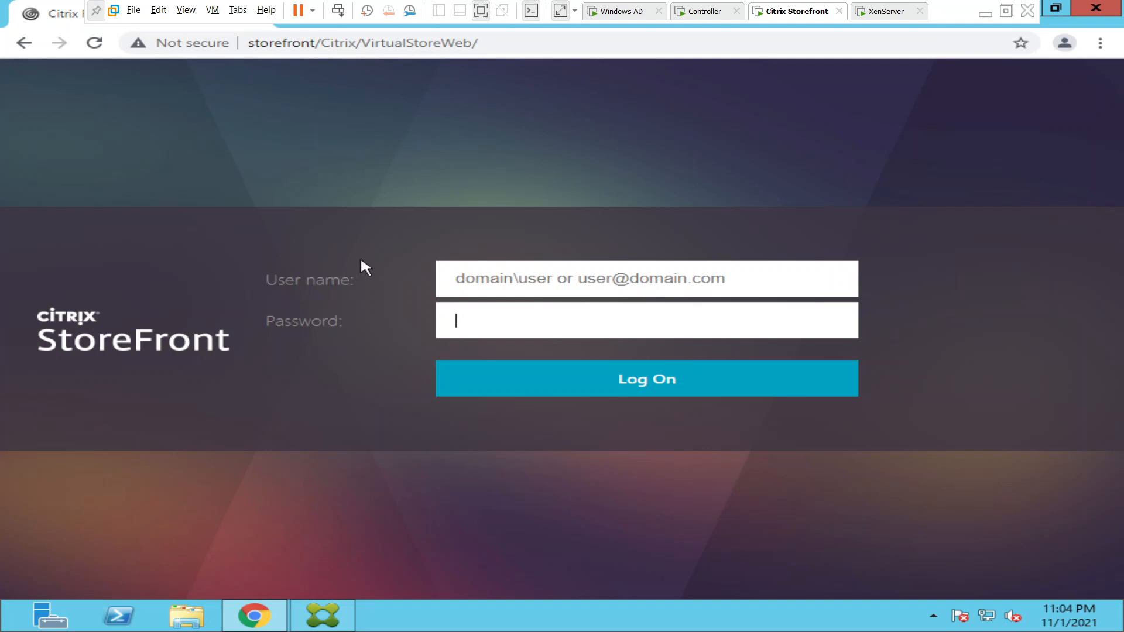
mouse_move(309, 337)
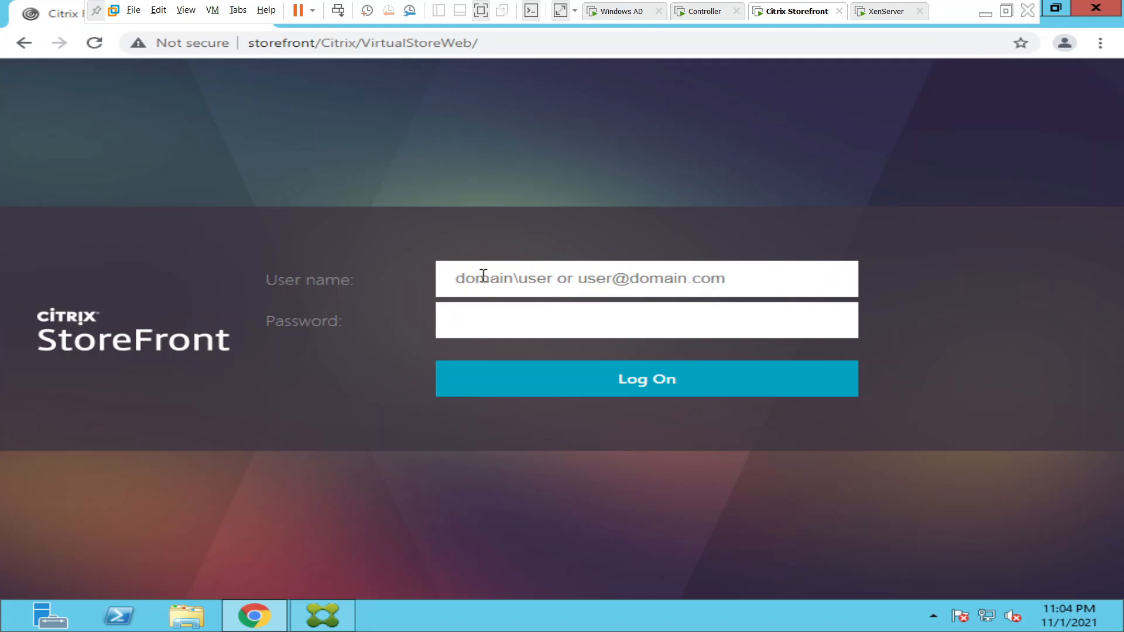
type("n")
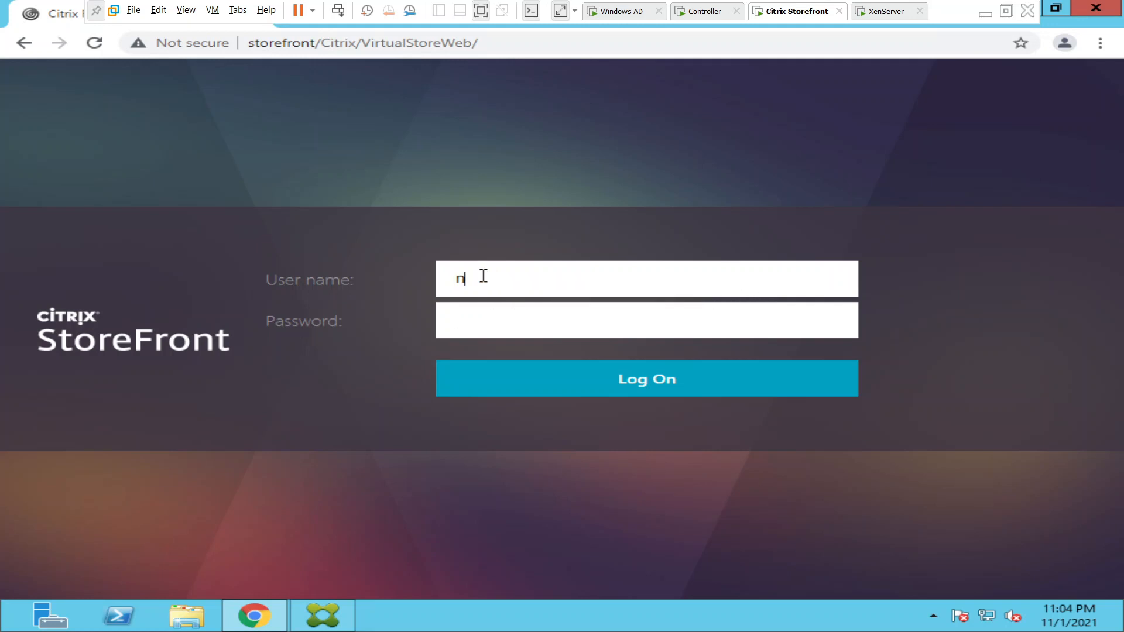
type("aresh.com")
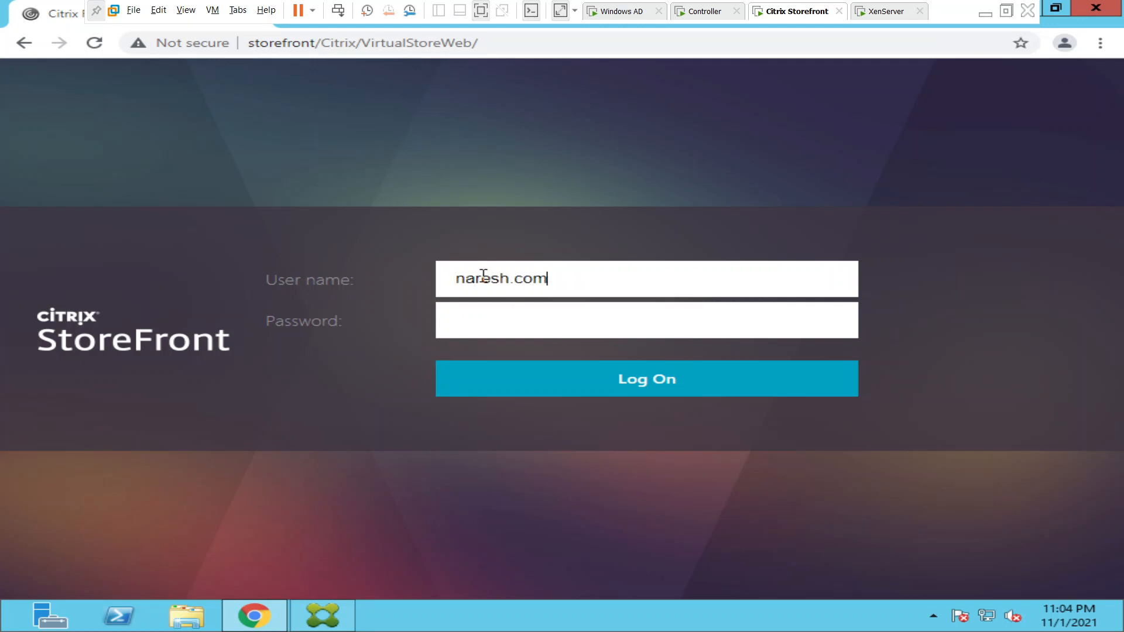
type("\\")
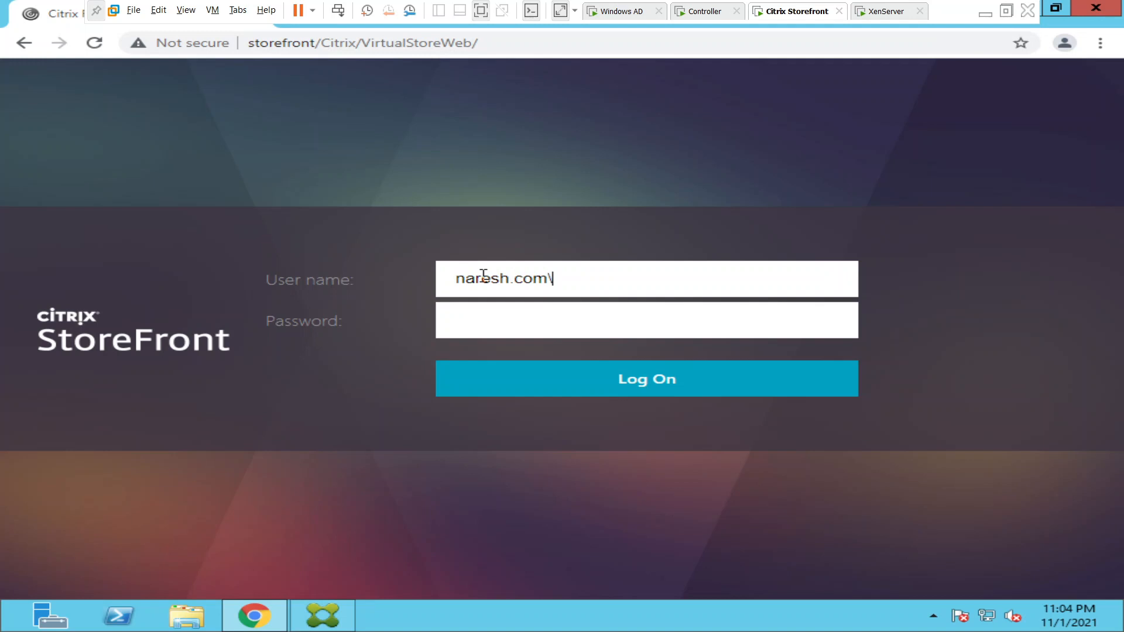
type("adm")
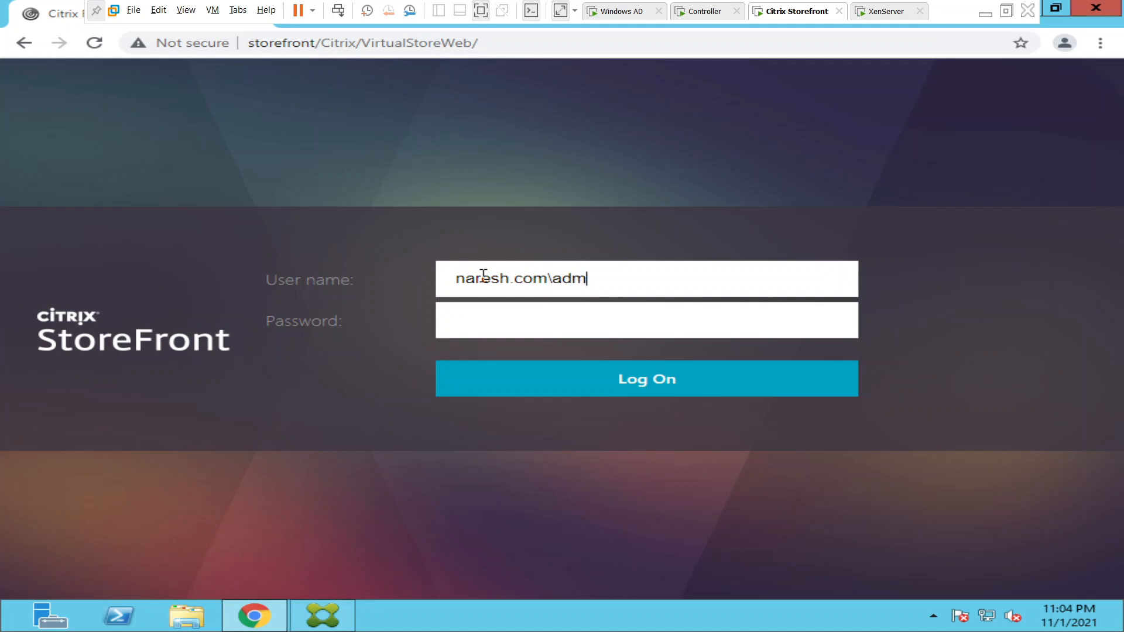
type("inistrator")
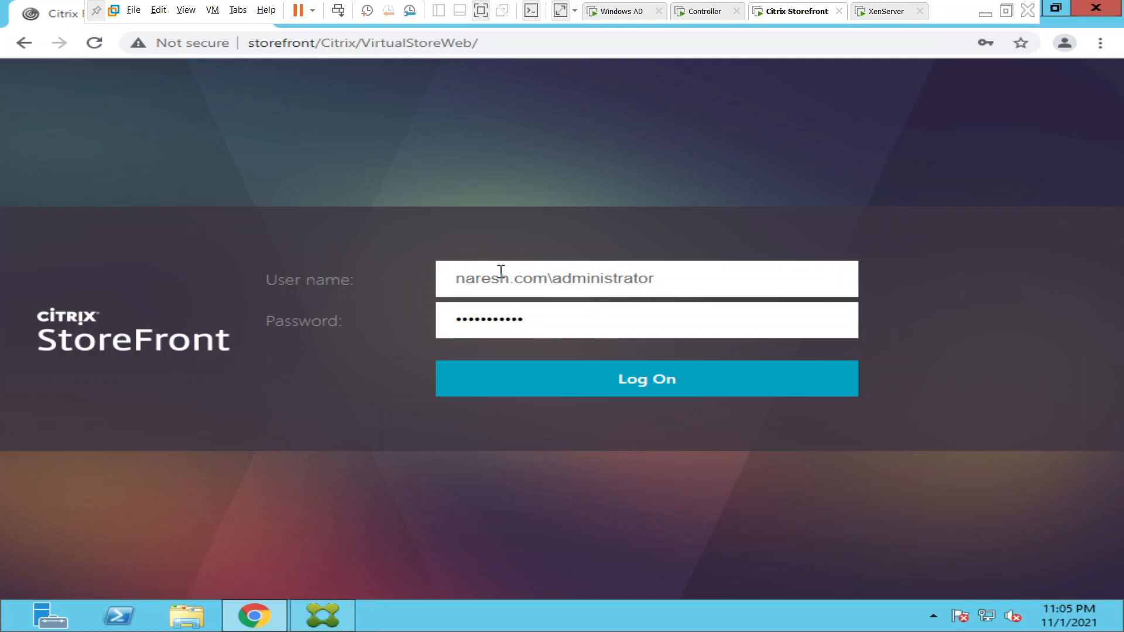
mouse_move(542, 323)
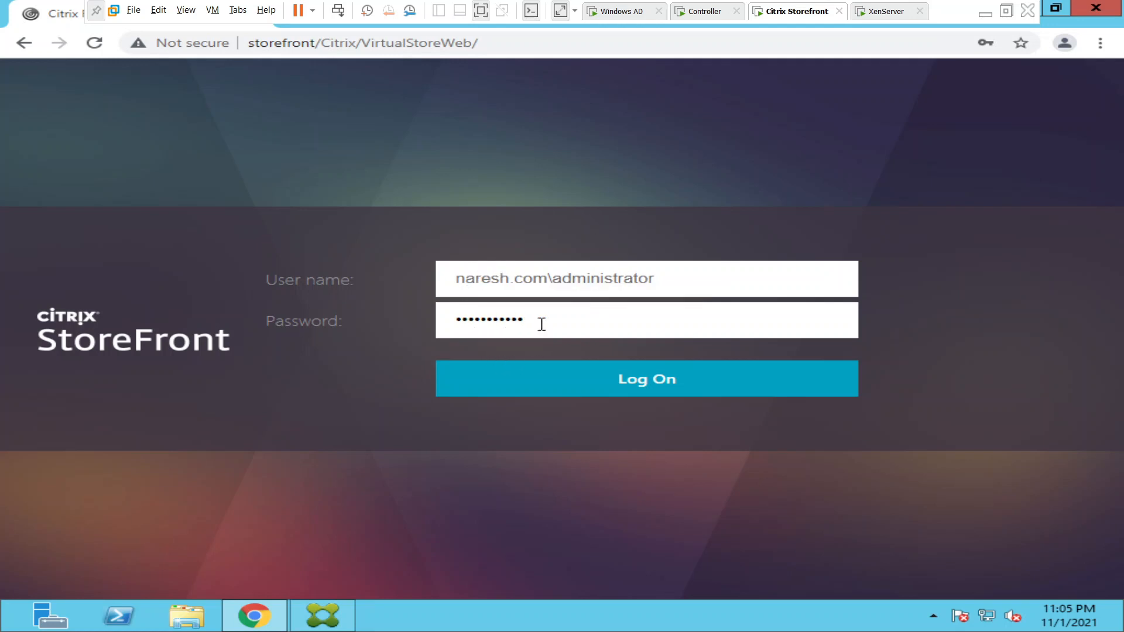
double_click(500, 278)
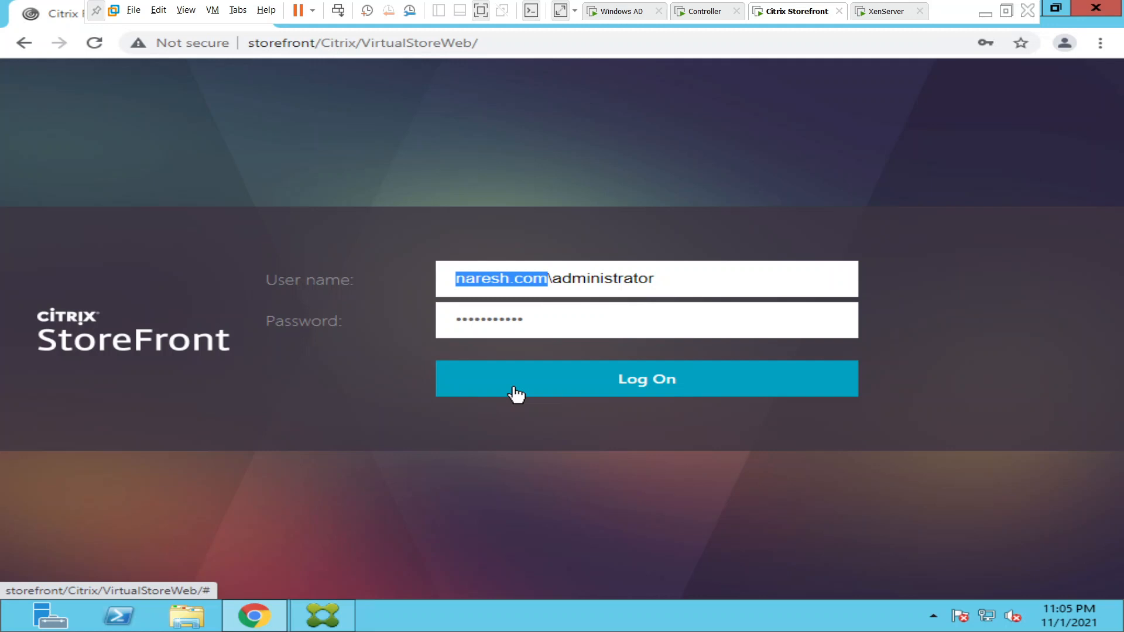
mouse_move(528, 278)
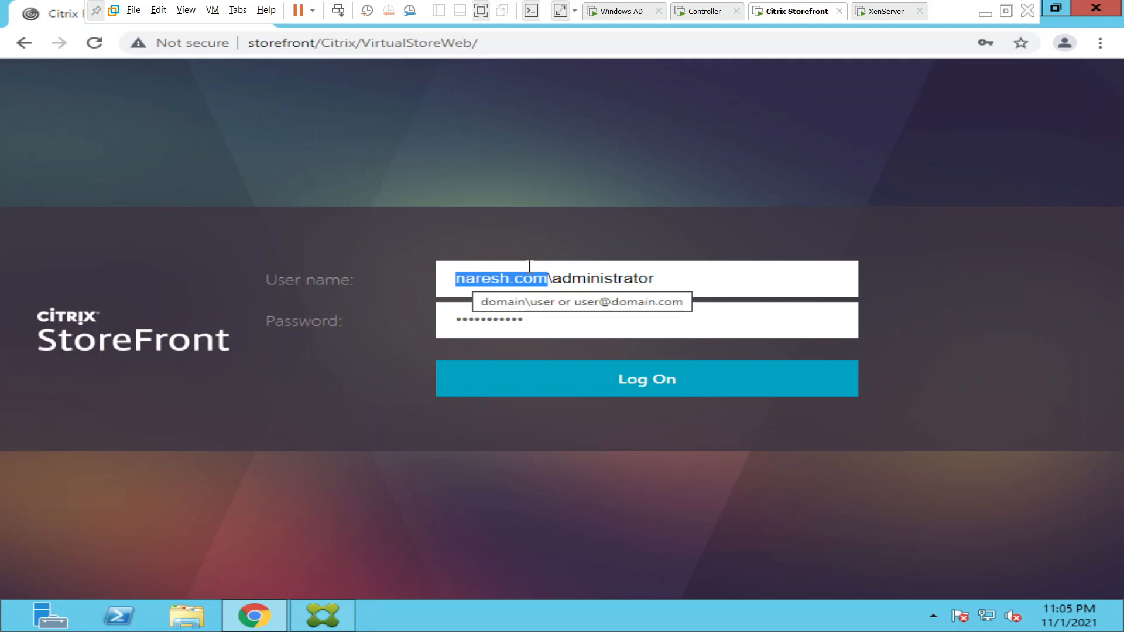
mouse_move(494, 230)
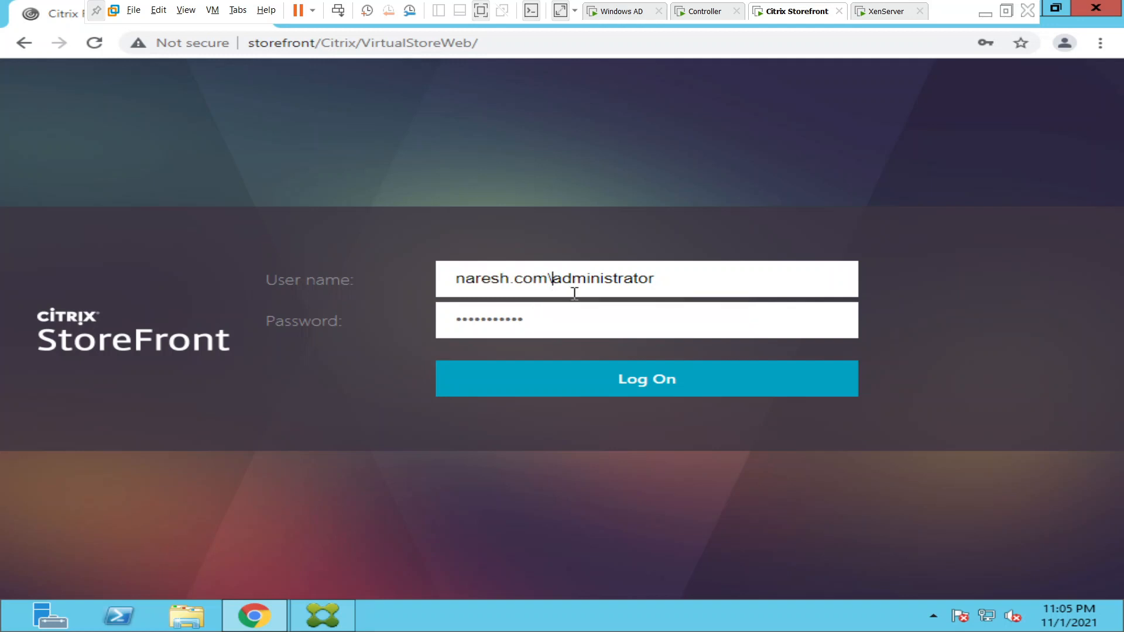
- Delete the selected domain prefix so the user name reads only administrator
key("Backspace")
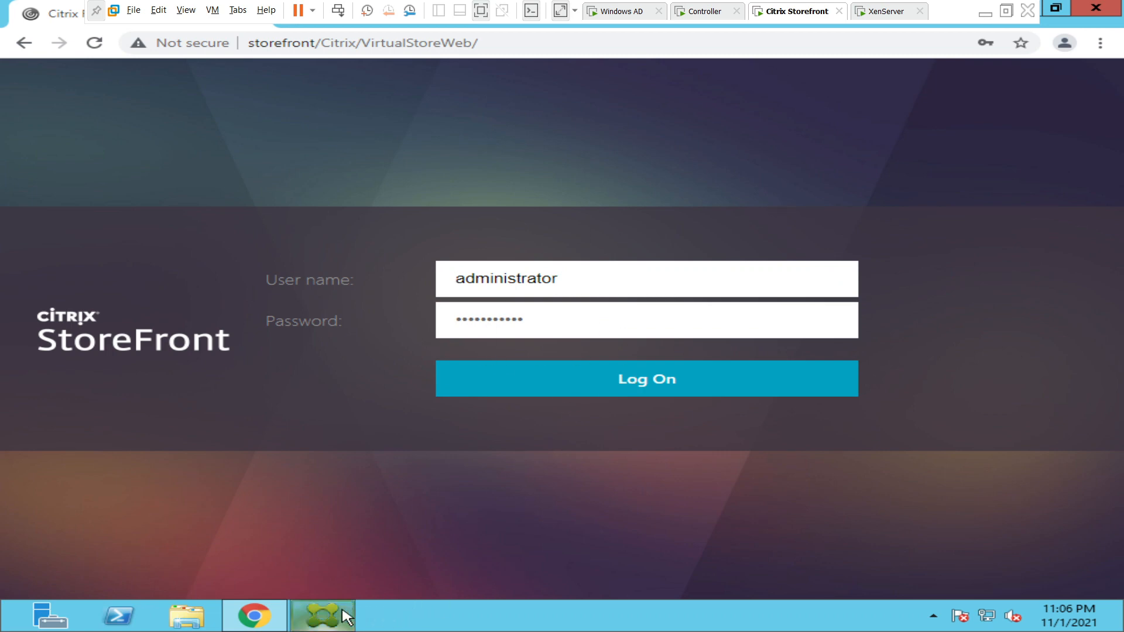
- Switch to the StoreFront management console showing Virtual Store's details
left_click(322, 615)
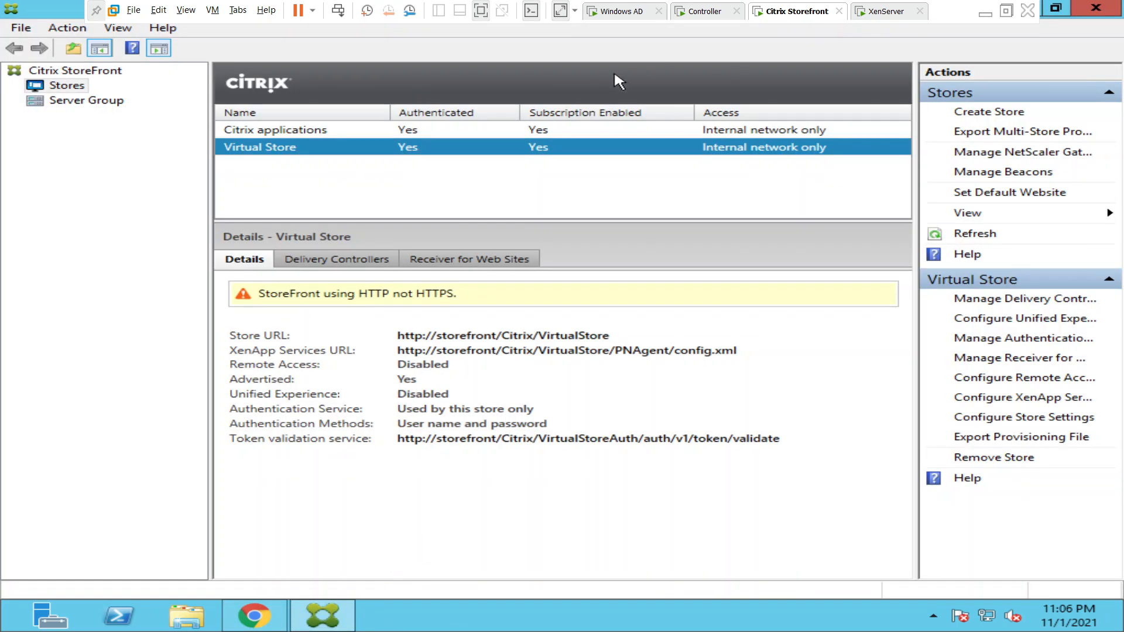
mouse_move(1068, 377)
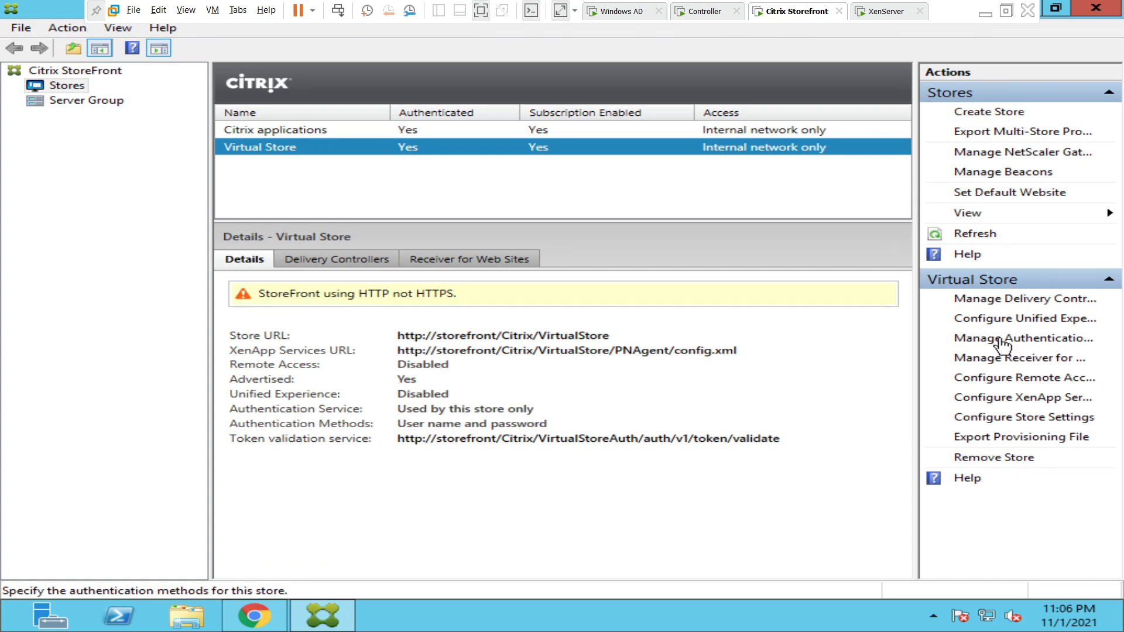
- Show Virtual Store's authentication methods and the user name and password method's options
left_click(1026, 337)
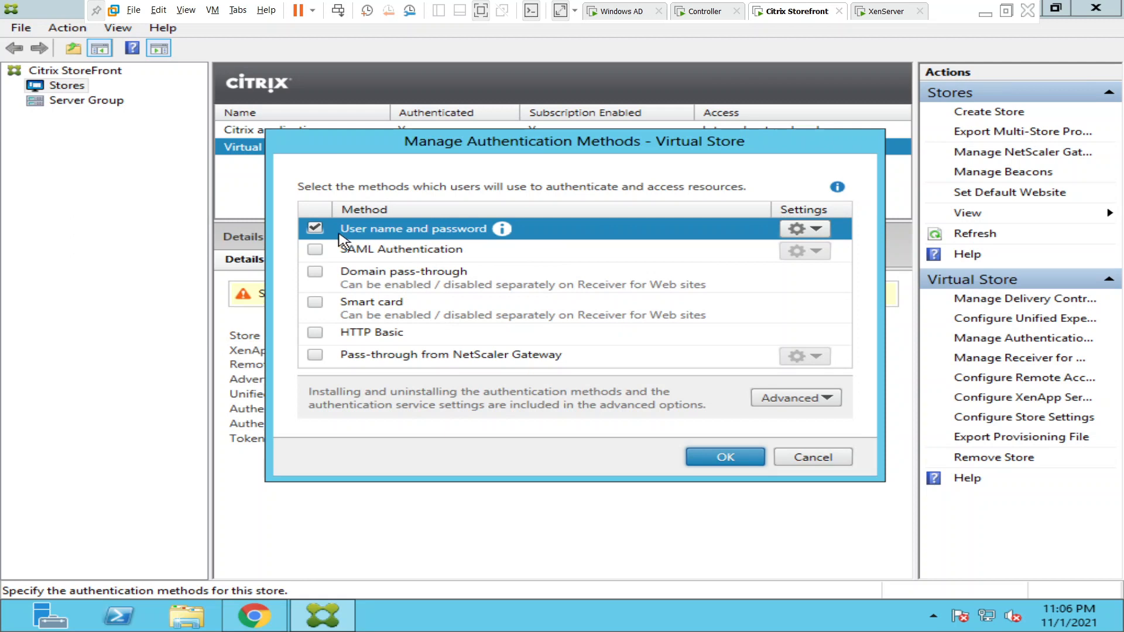
mouse_move(355, 243)
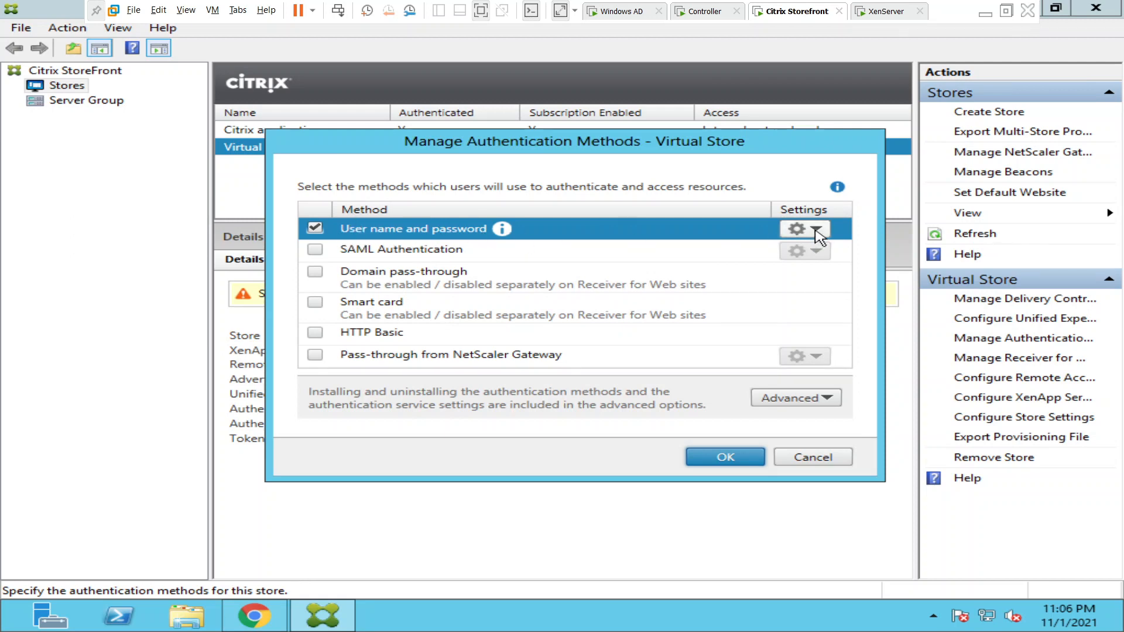
left_click(816, 228)
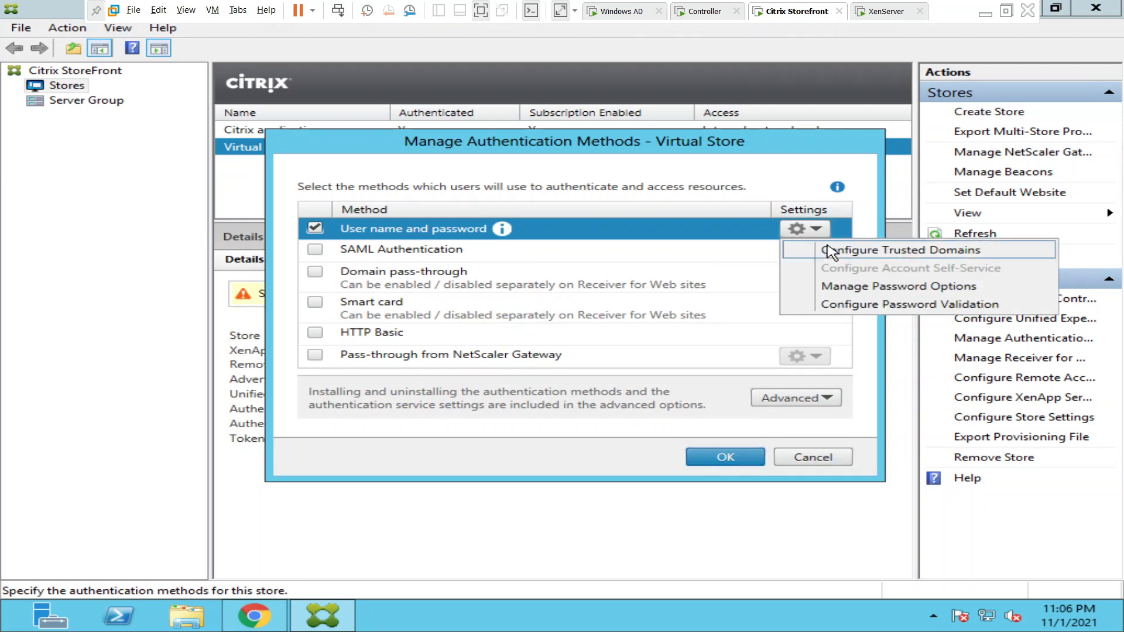
mouse_move(953, 259)
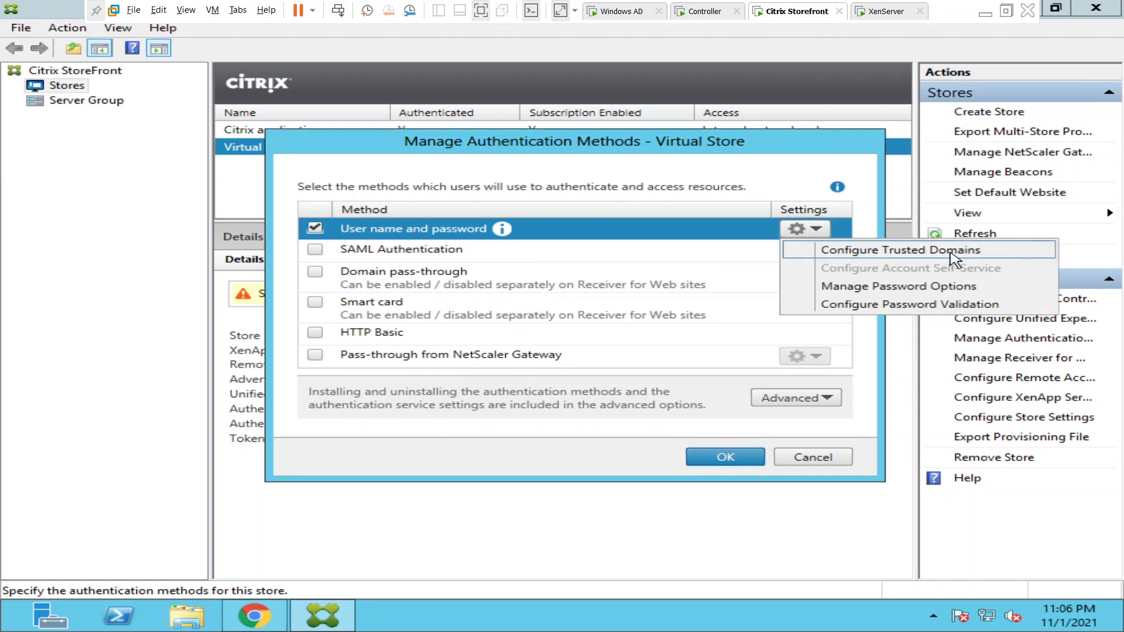
- Restrict logon to trusted domains only, adding naresh.com as the trusted and default domain
left_click(900, 250)
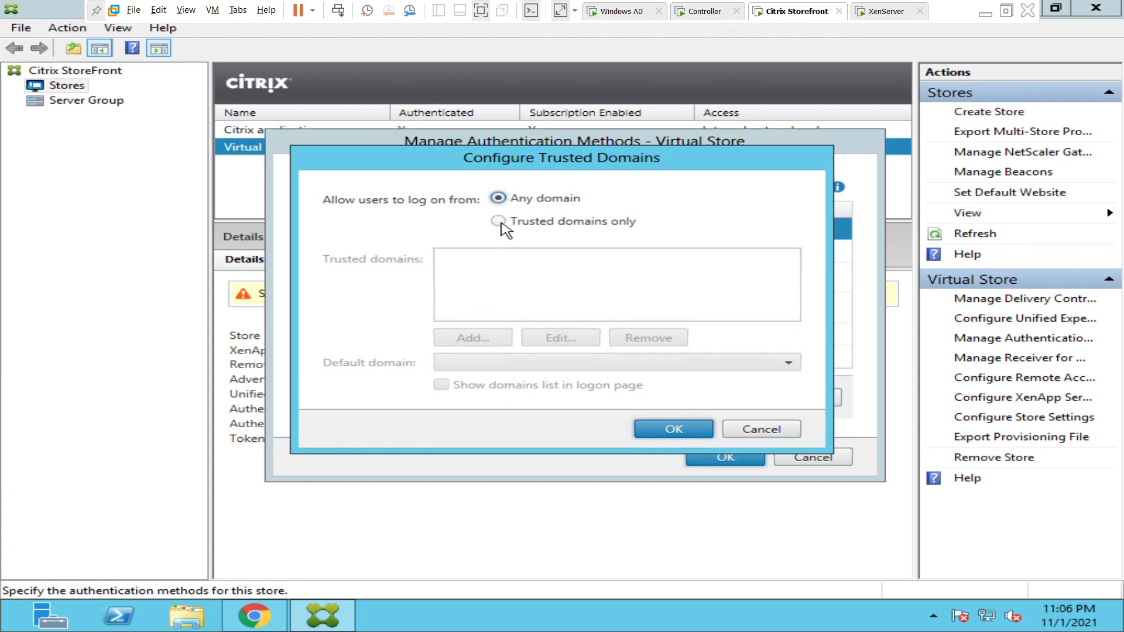
left_click(498, 221)
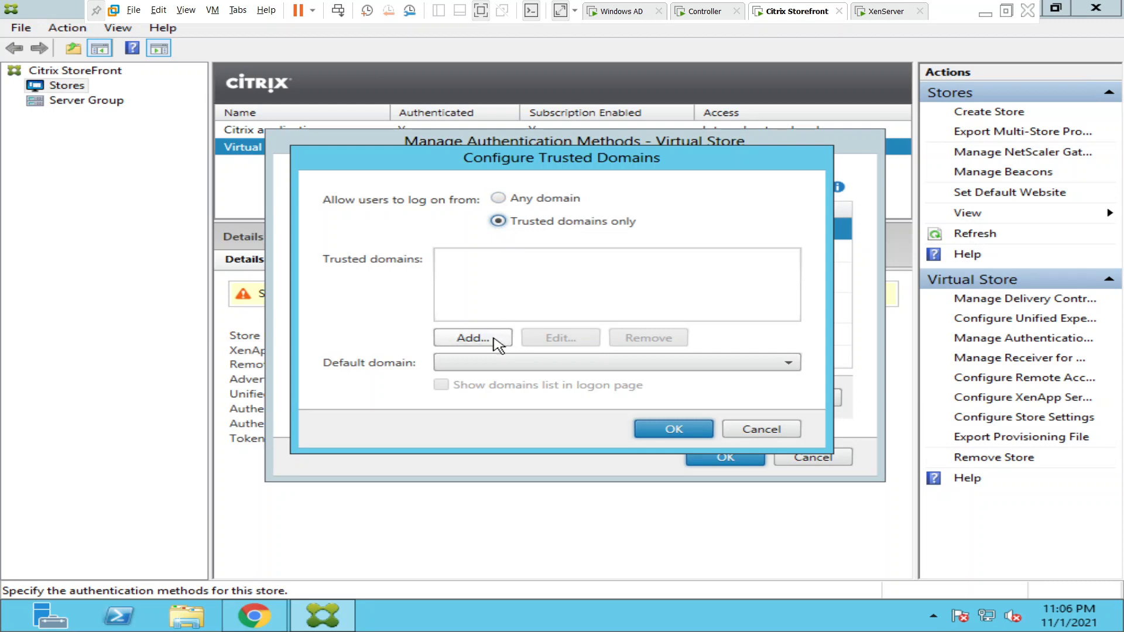
left_click(472, 337)
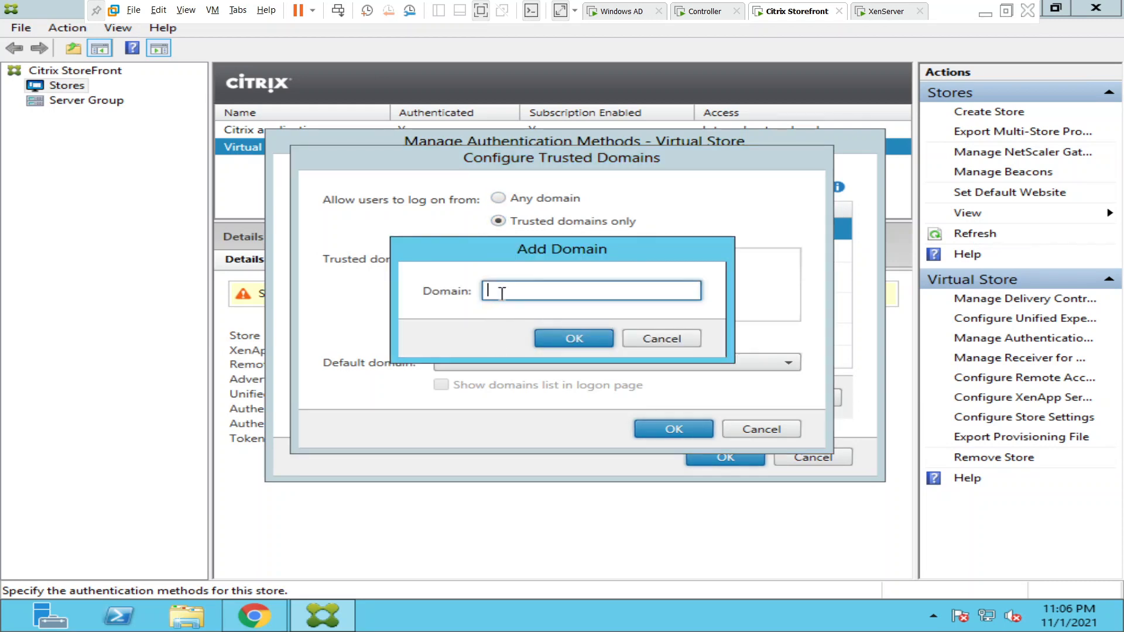
type("naresh")
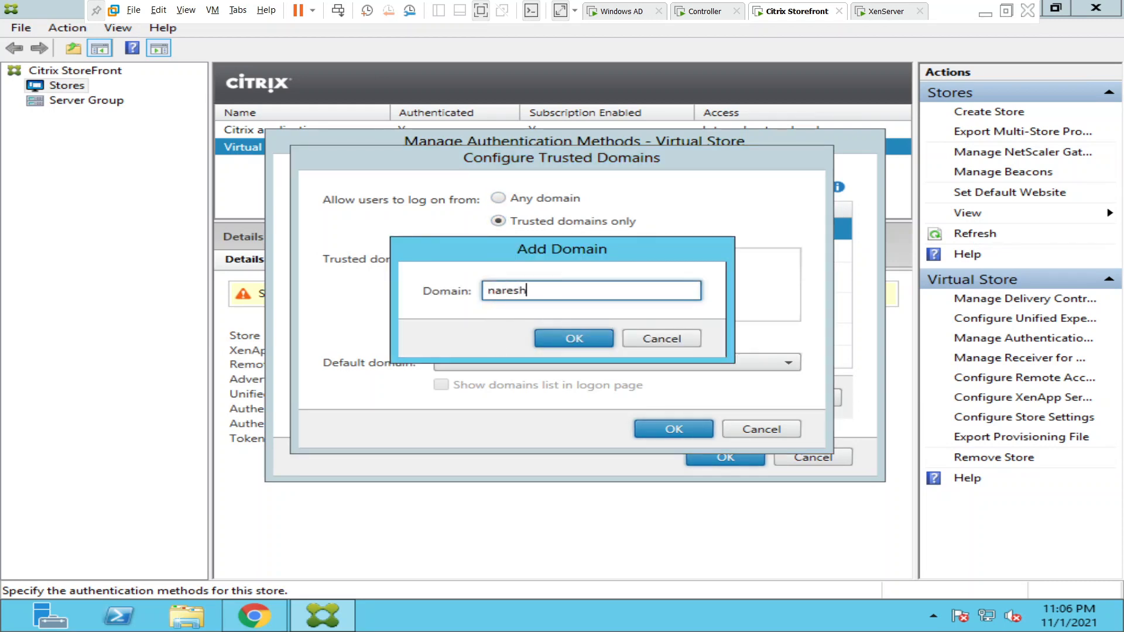
type(".com")
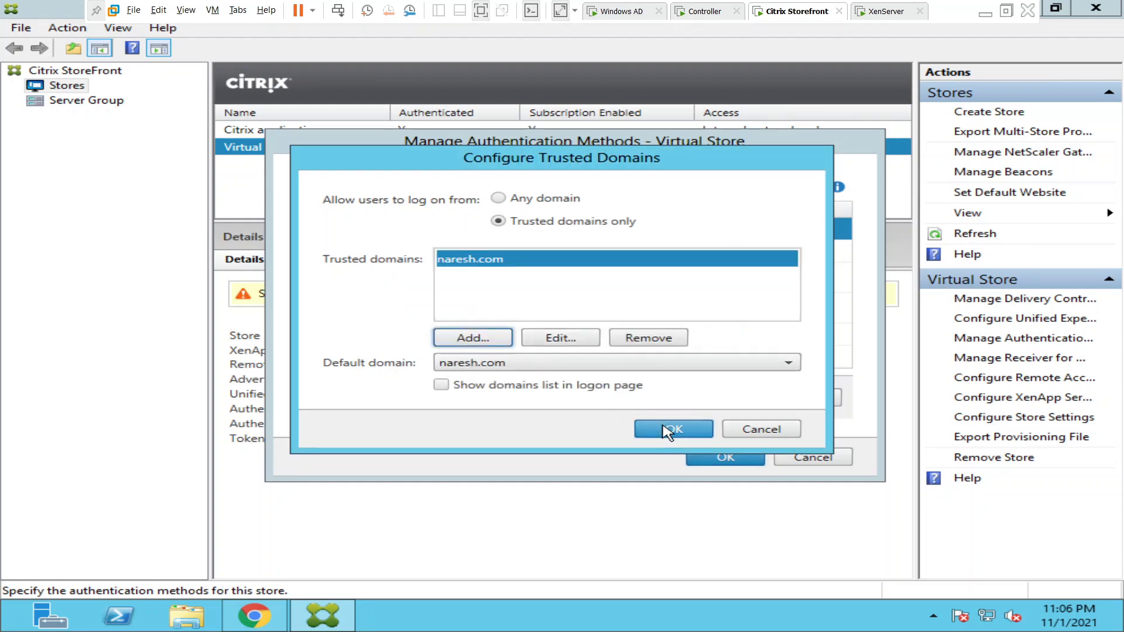
left_click(672, 428)
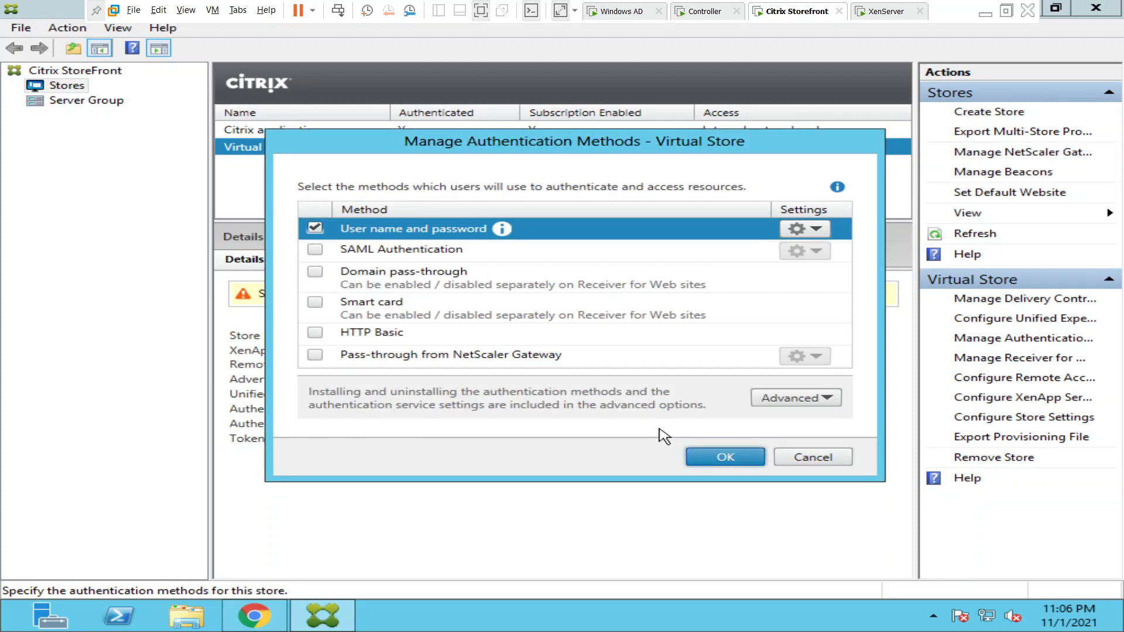
- Save the authentication method settings and return to the store's web logon page
left_click(724, 457)
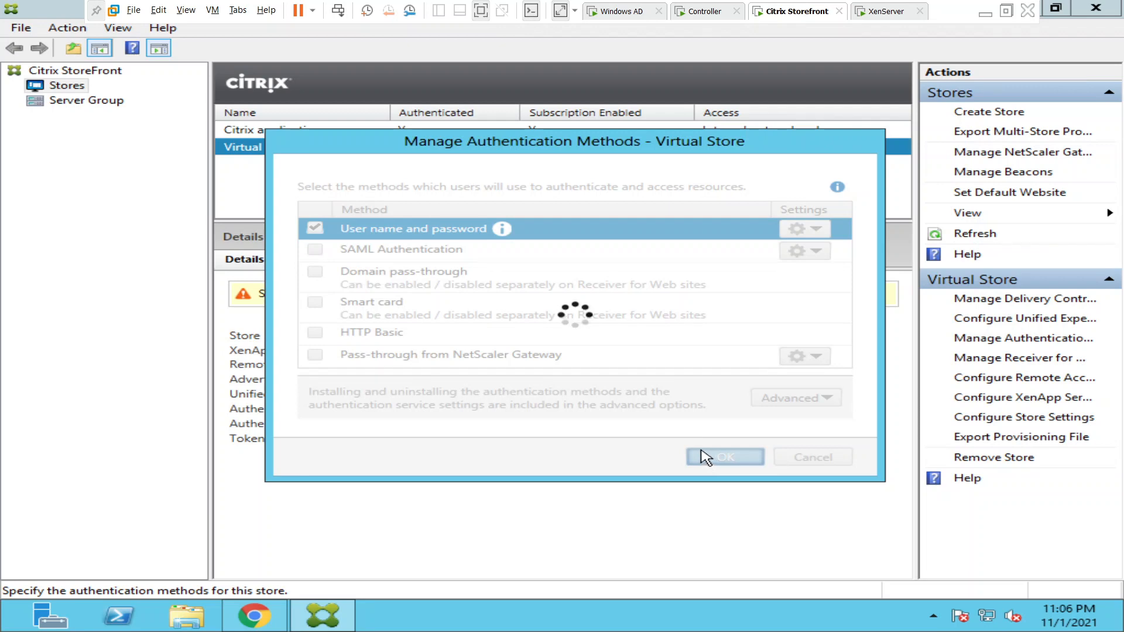
mouse_move(599, 373)
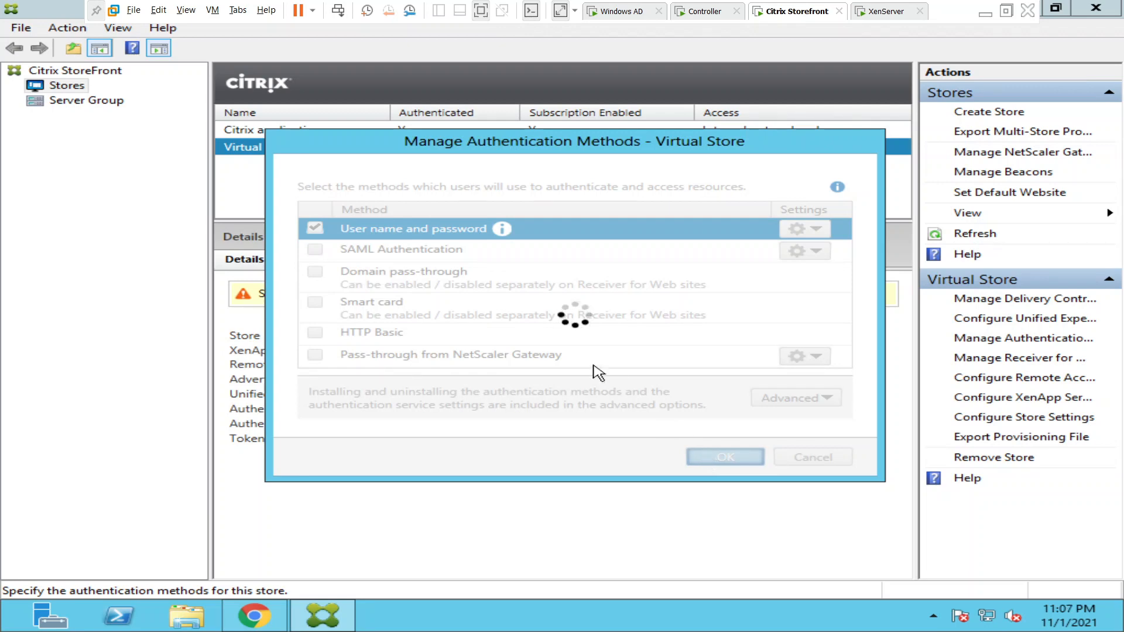
mouse_move(587, 364)
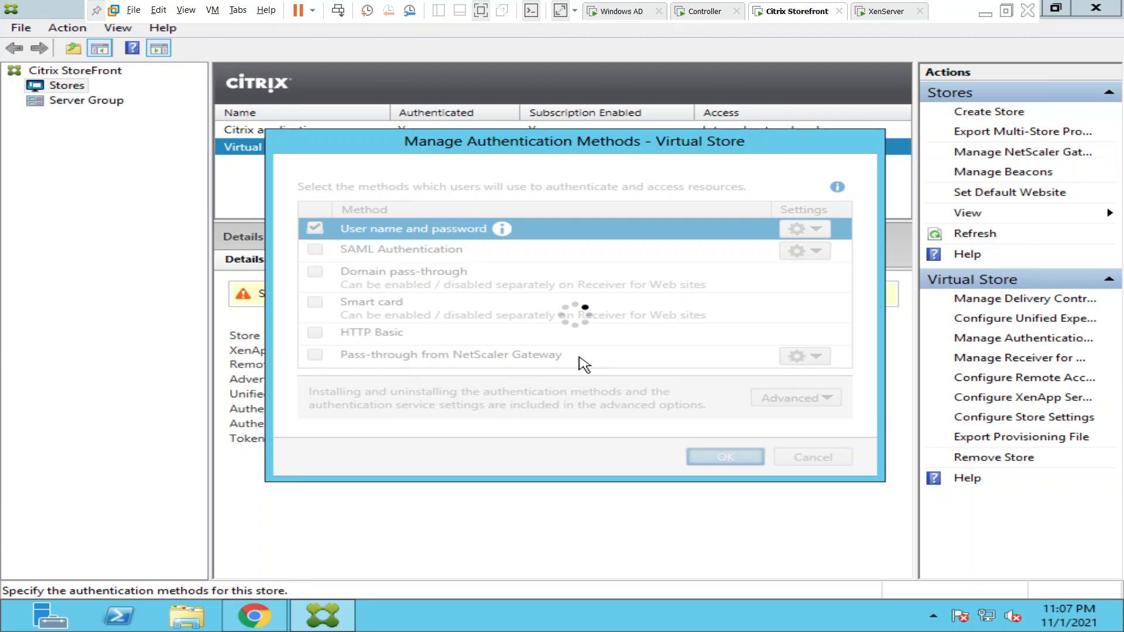
mouse_move(537, 413)
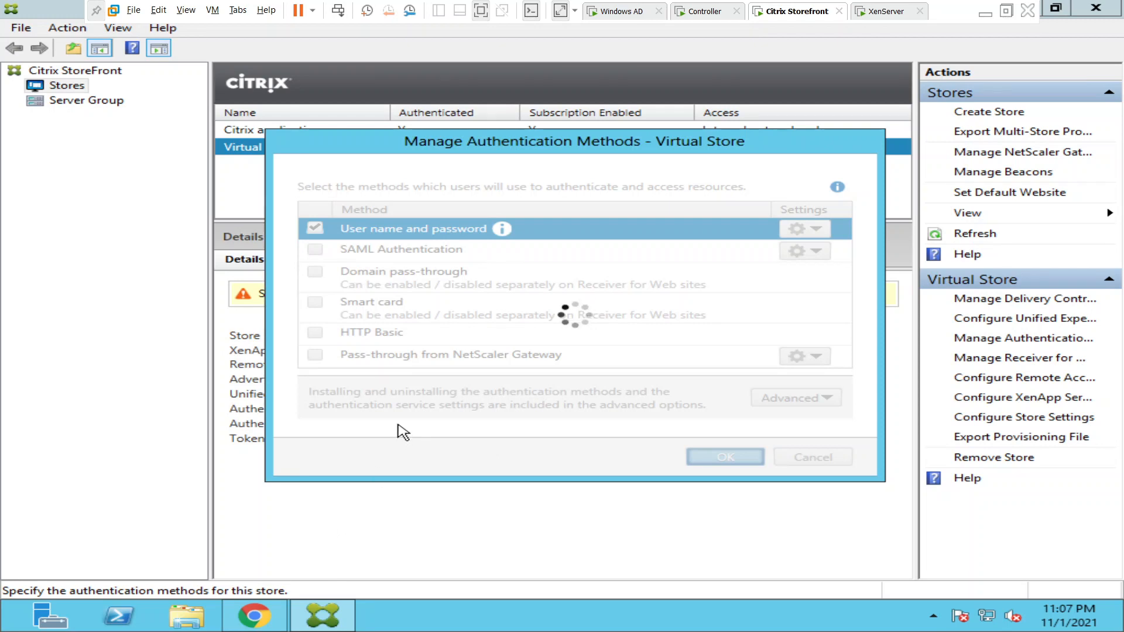
left_click(724, 457)
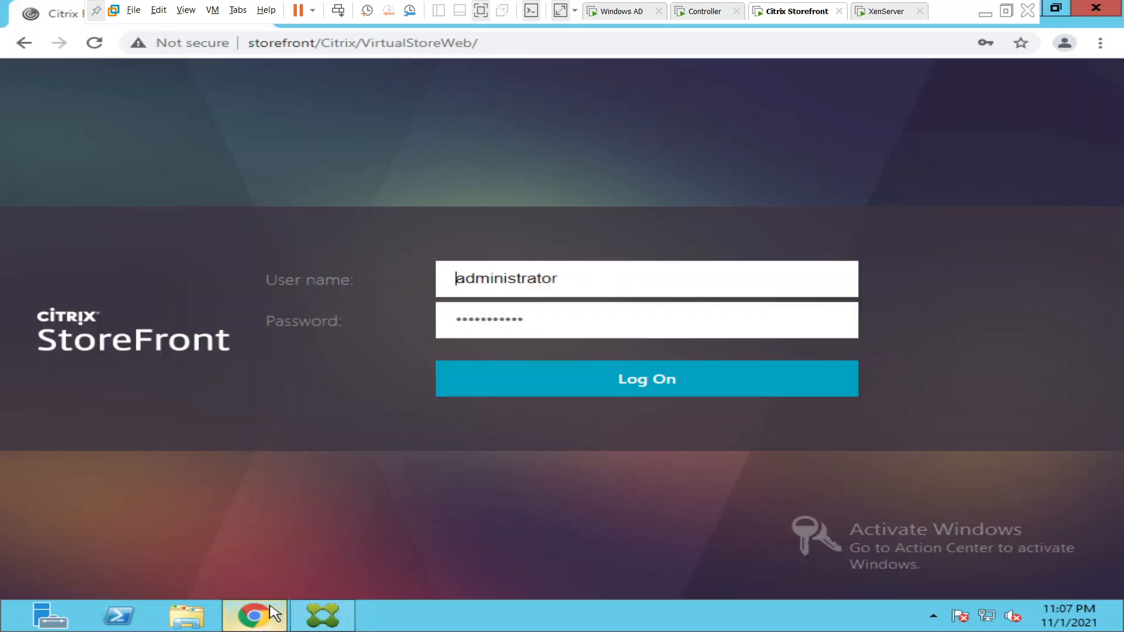
mouse_move(422, 328)
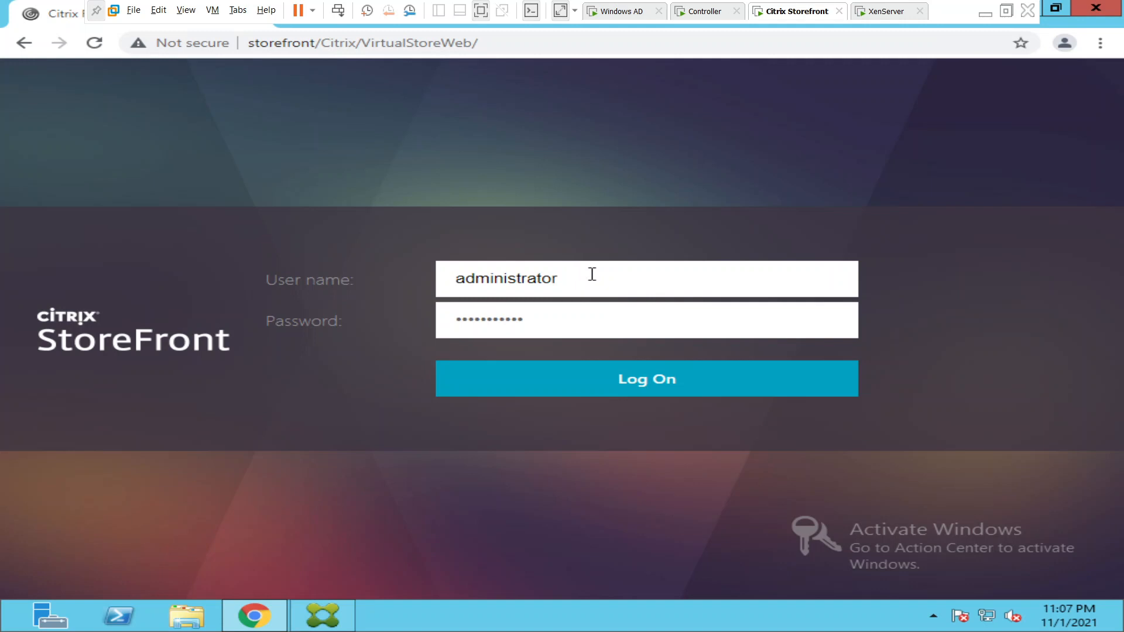
- Clear the remembered administrator user name from the logon form
left_click(646, 278)
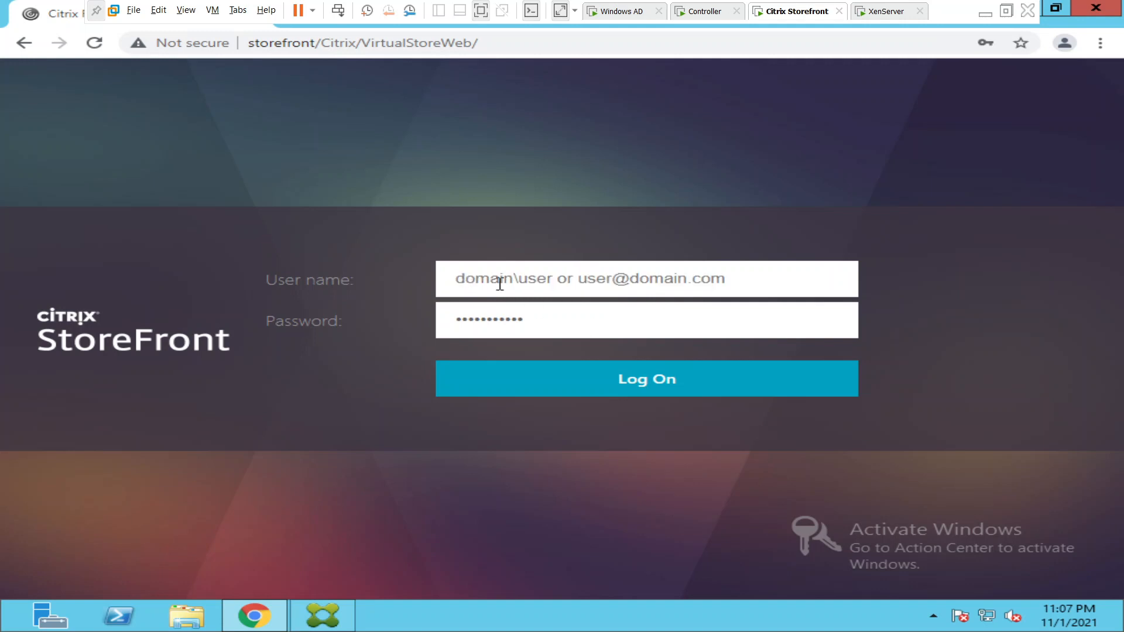
mouse_move(609, 283)
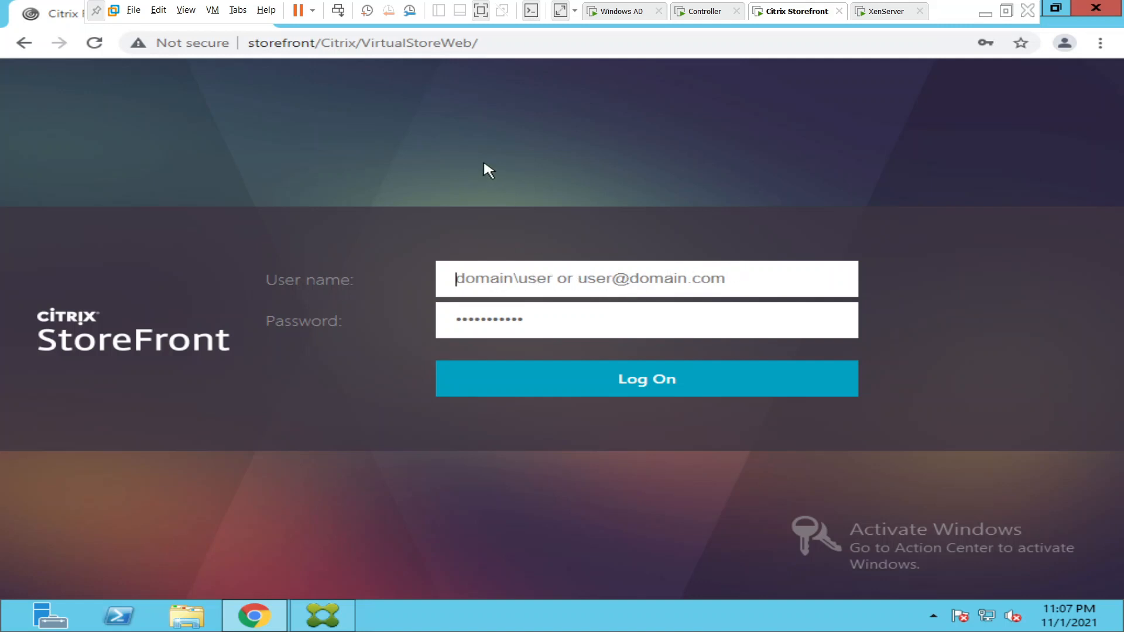
mouse_move(509, 98)
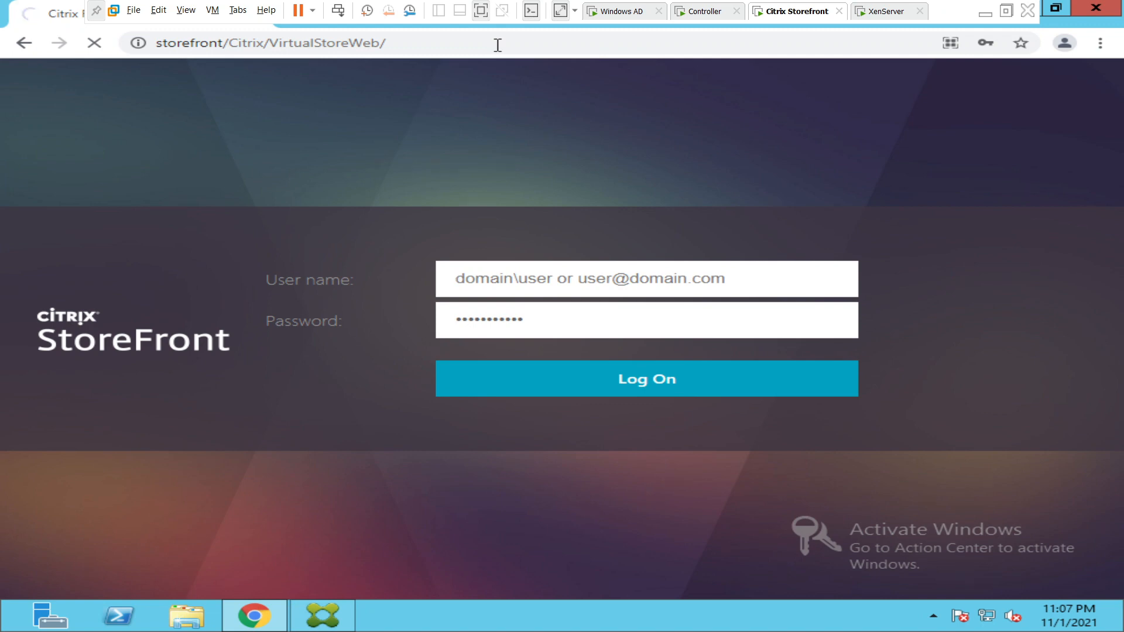
- Reload the VirtualStoreWeb page so the logon form comes back blank
left_click(645, 378)
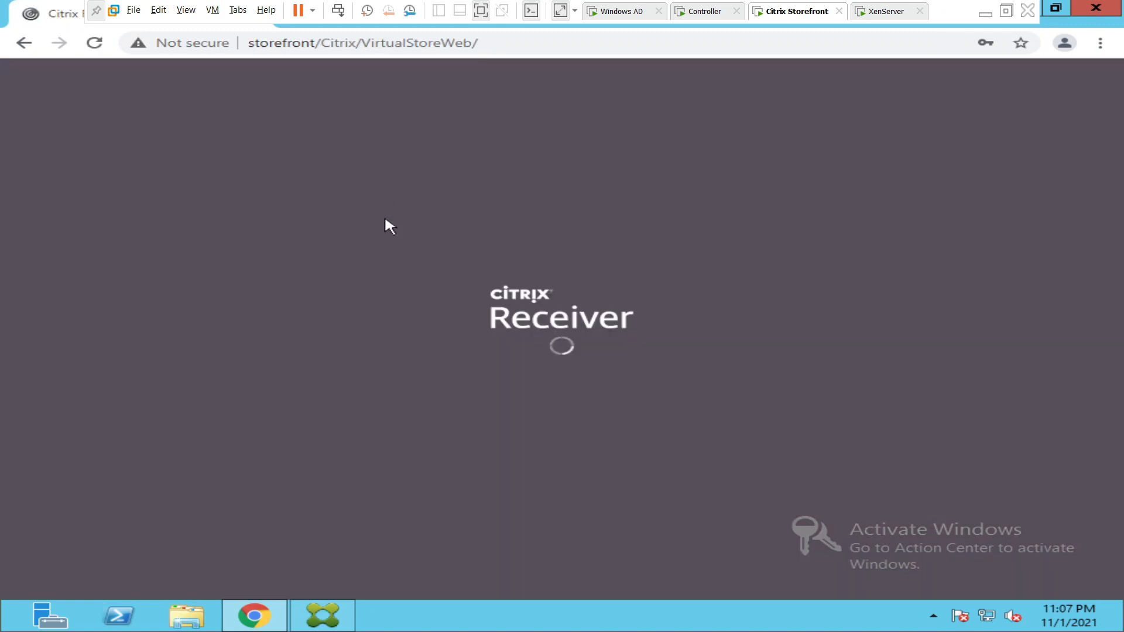
mouse_move(357, 331)
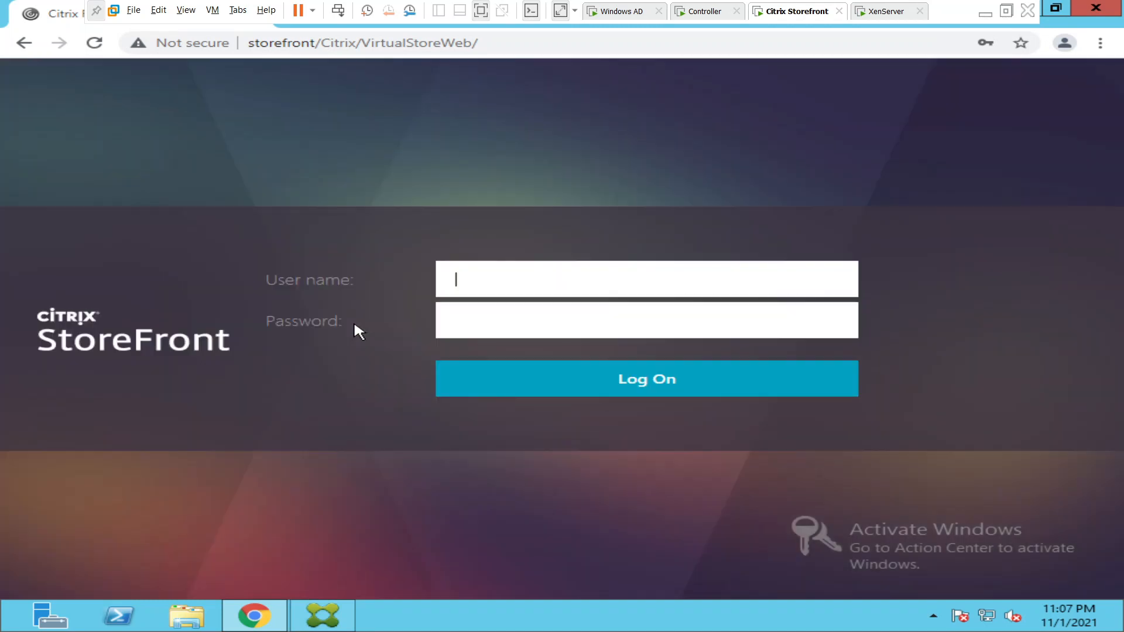
mouse_move(292, 296)
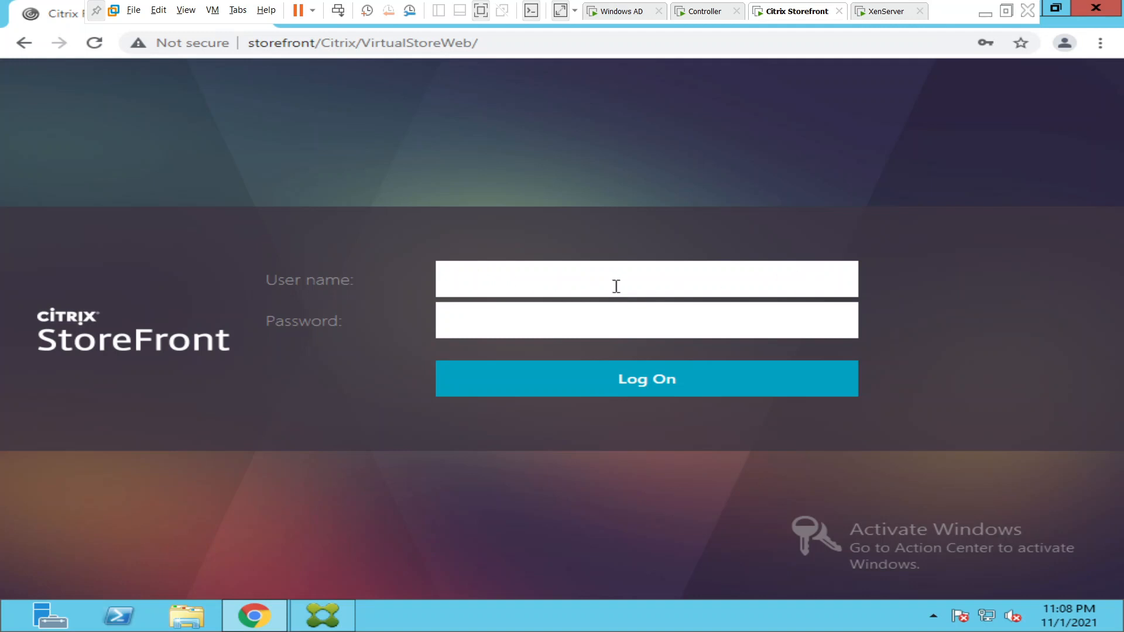
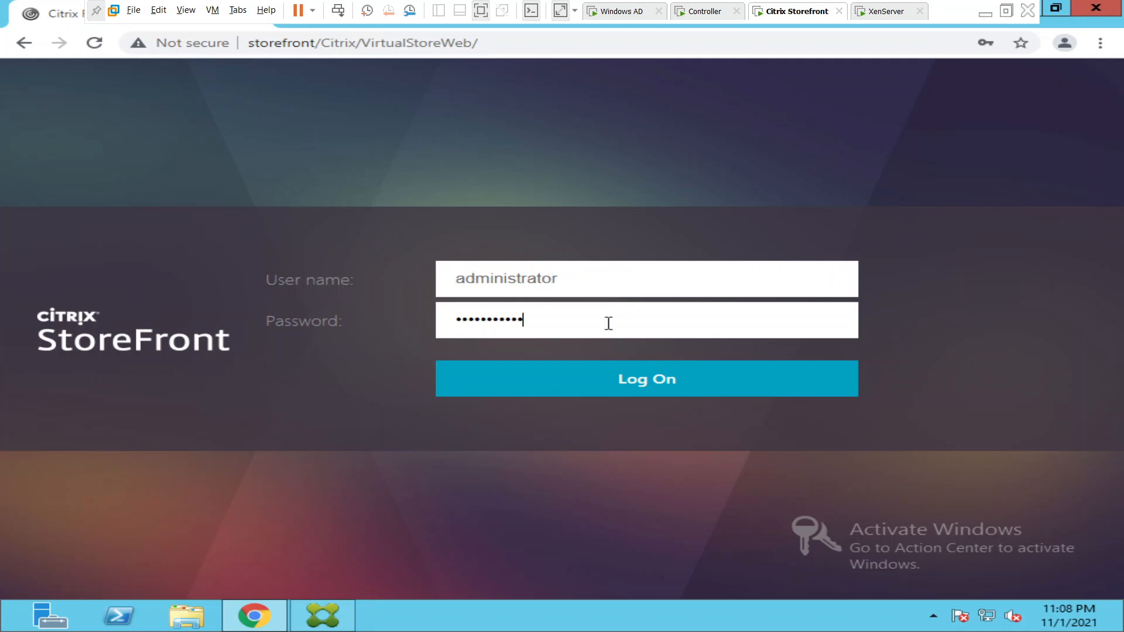
- Log on as administrator with its password, with no domain prefix in the user name
left_click(645, 378)
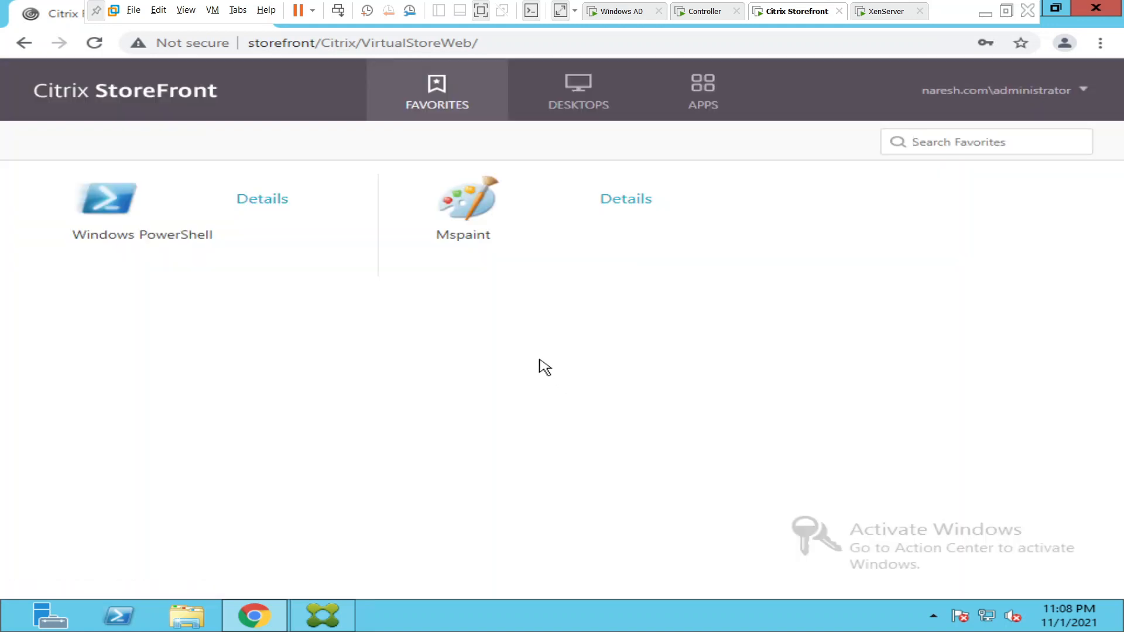
- Show the Desktops list with Manufacturing team Desktop OS and Windows server 0S
left_click(577, 90)
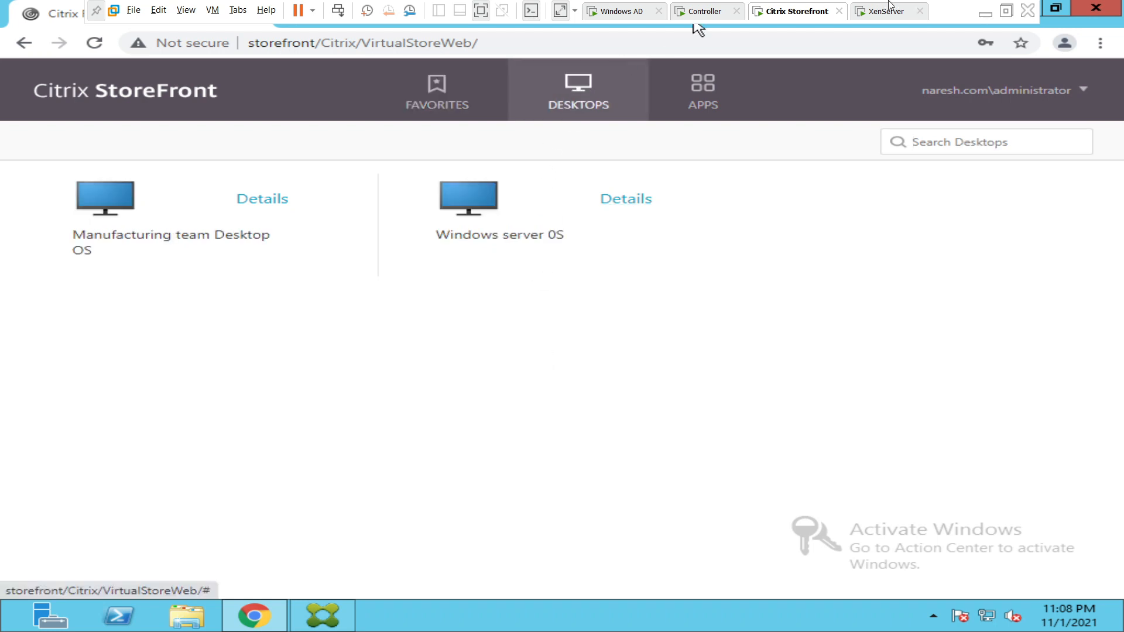
mouse_move(985, 10)
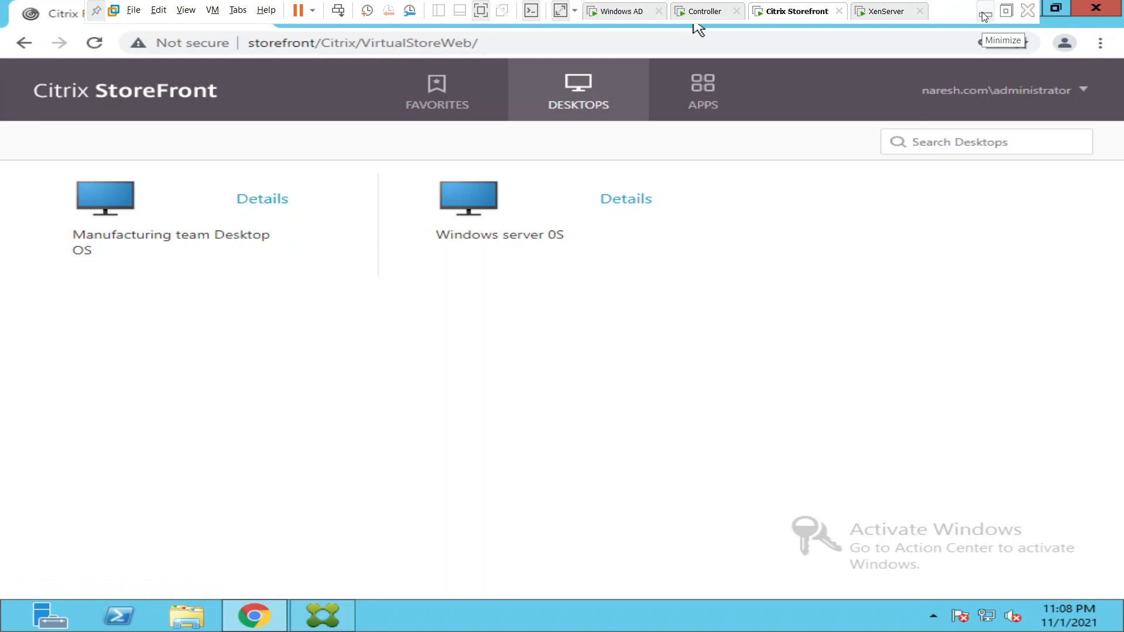